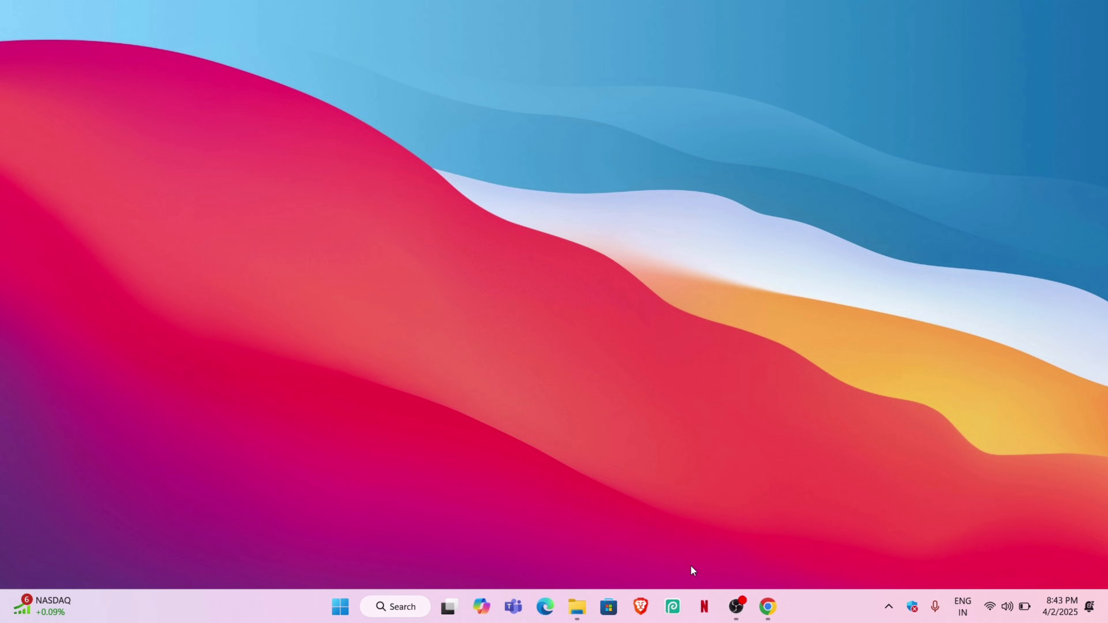
Launch Chrome and navigate to the SideStore homepage at sidestore.io.
click(769, 608)
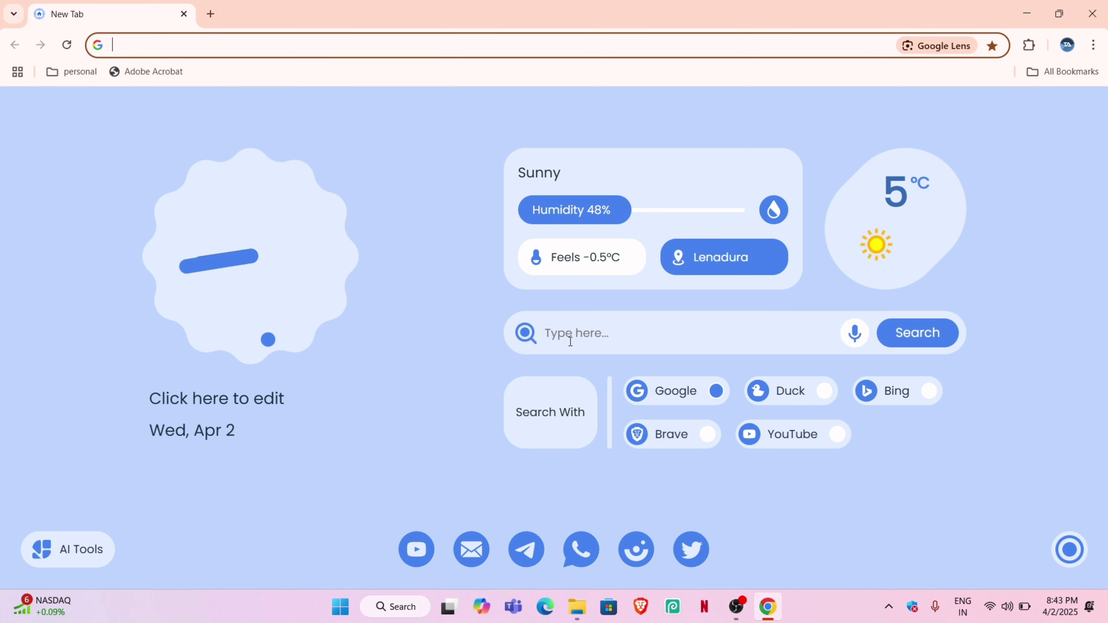
text(sidestore.io)
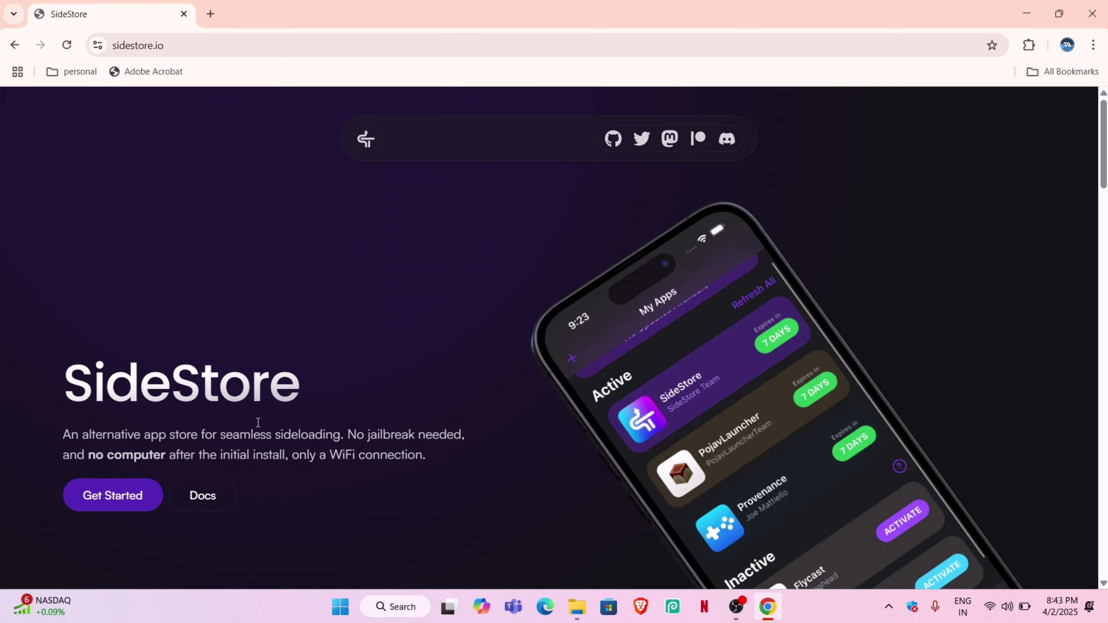
Download SideStore.ipa, JitterbugPair, AltServer, iTunes and iCloud from the Get Started guide.
click(112, 494)
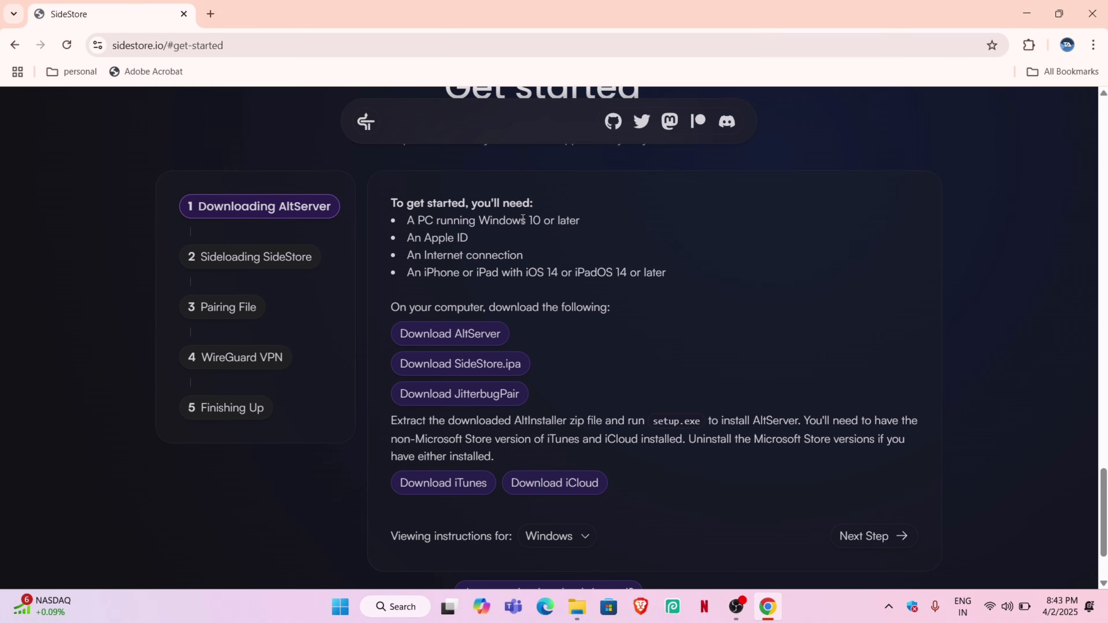
click(477, 364)
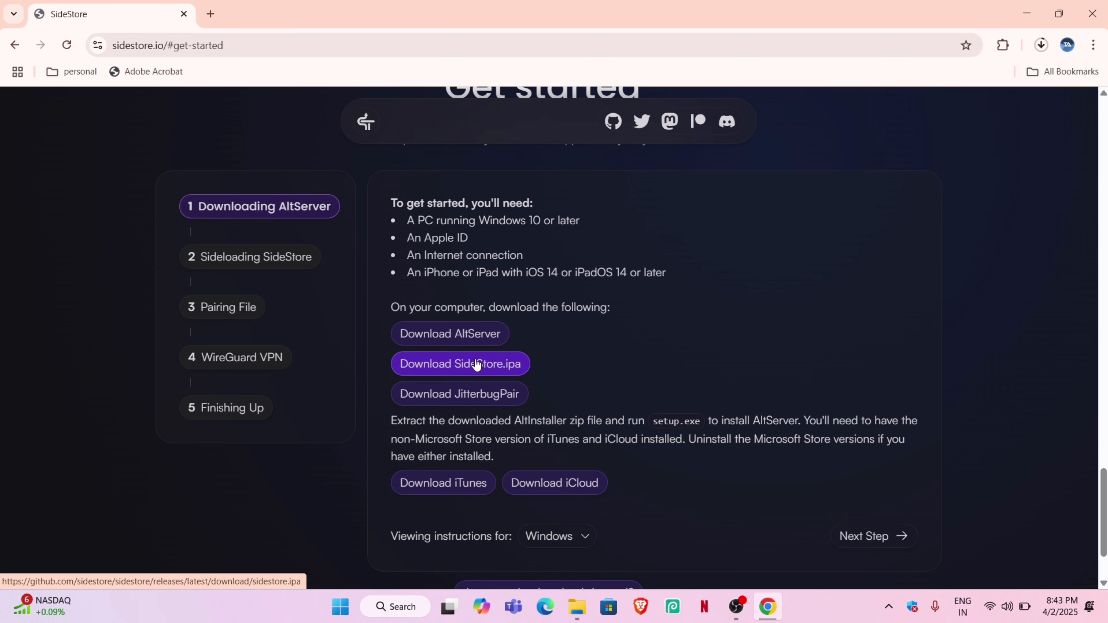
click(477, 364)
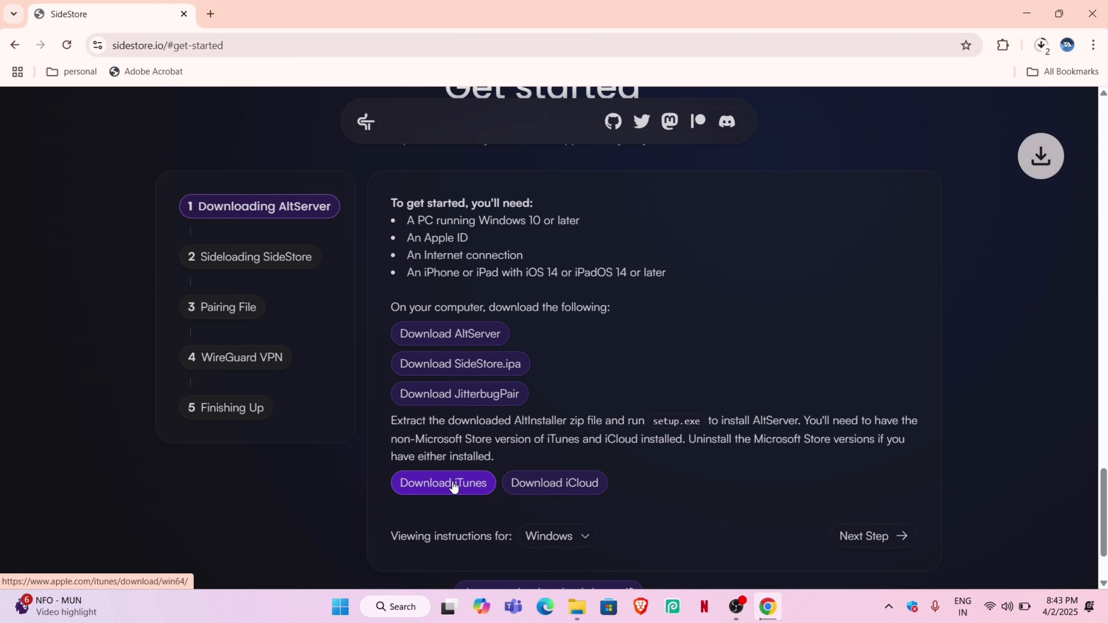
mouse_move(864, 235)
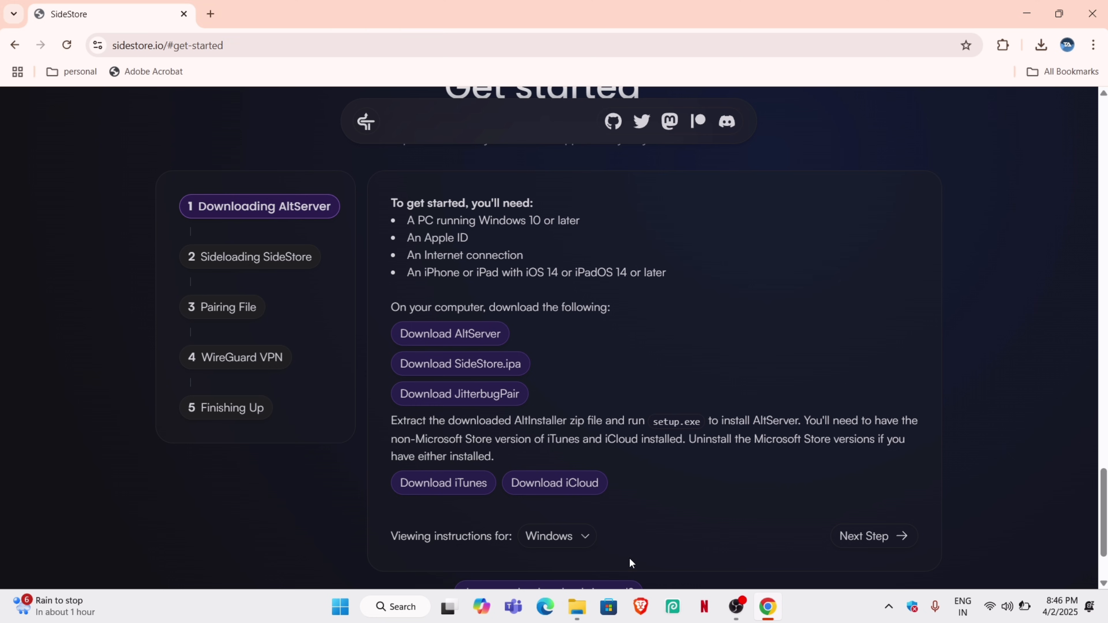
click(576, 608)
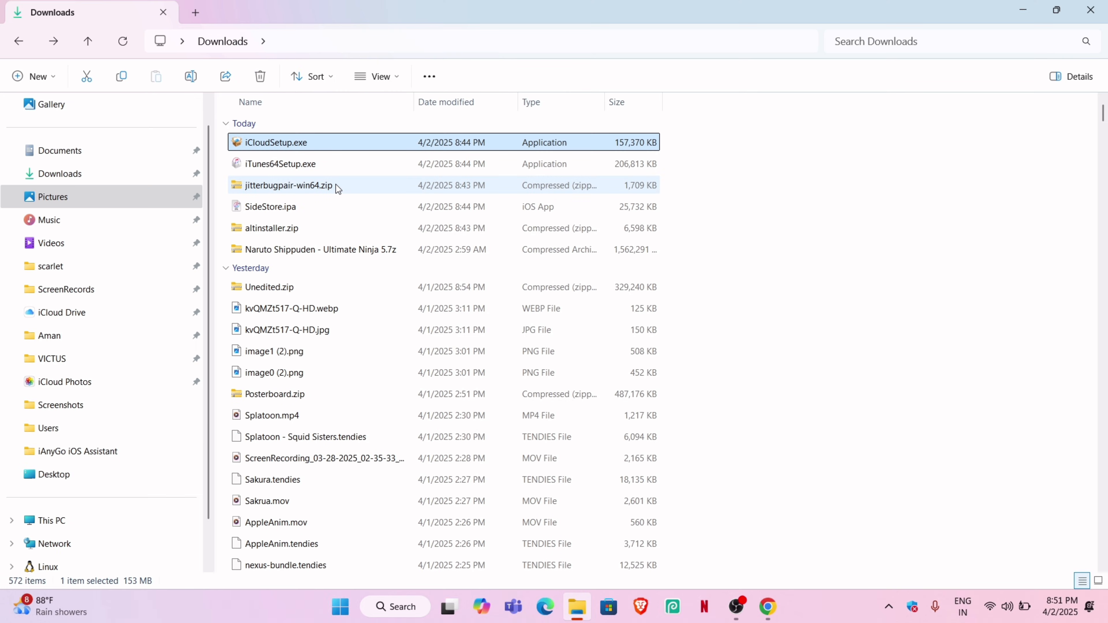
Extract altinstaller.zip and jitterbugpair-win64.zip into their own folders in Downloads.
click(270, 228)
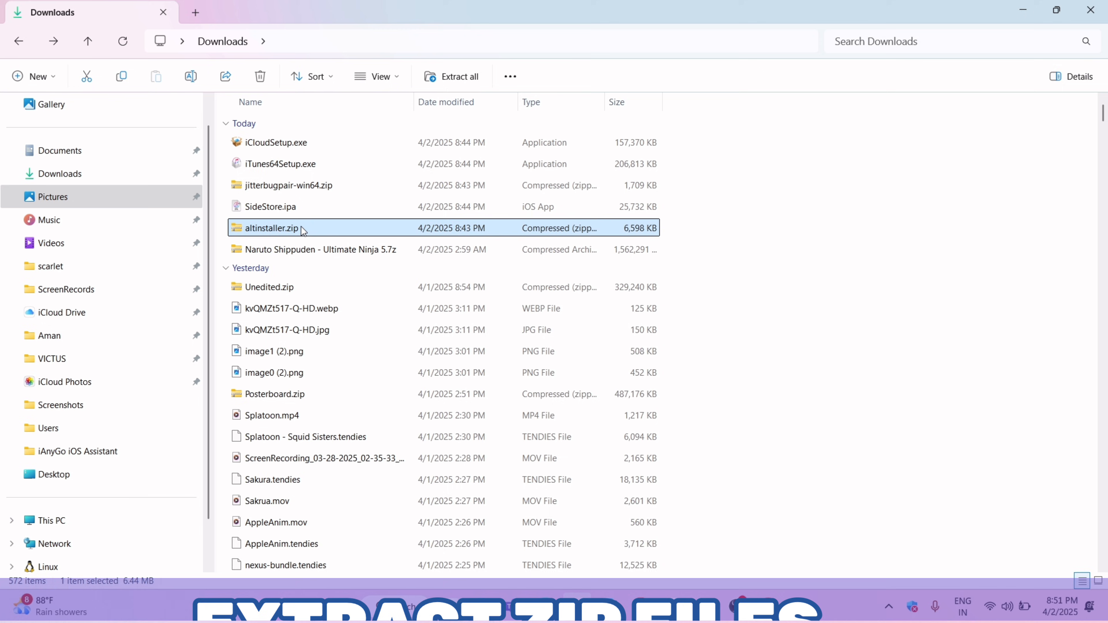
double_click(271, 228)
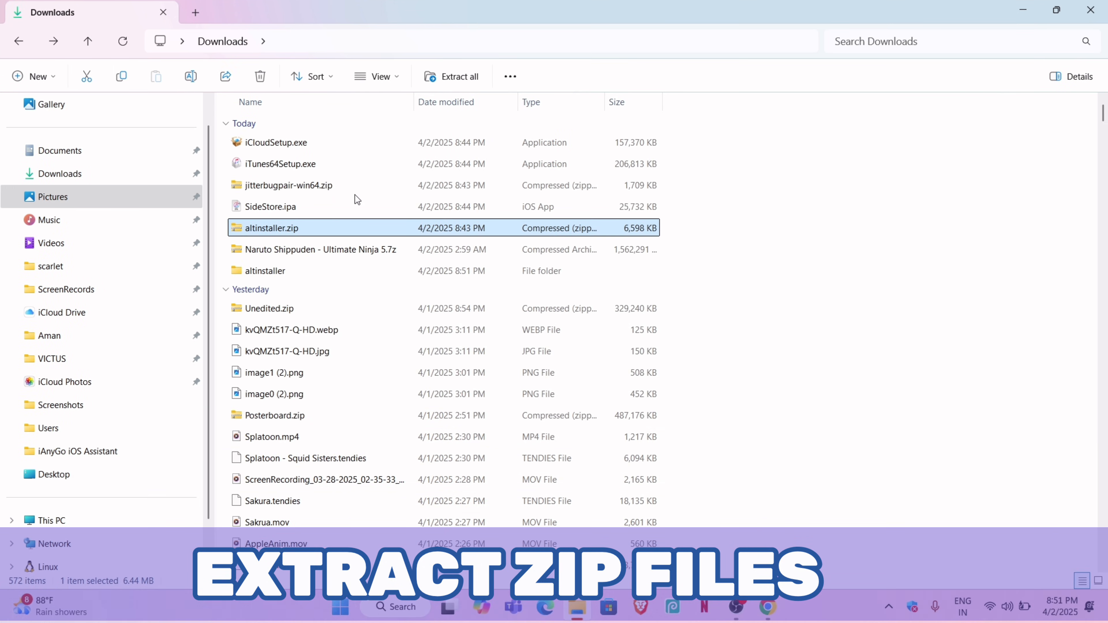
right_click(288, 186)
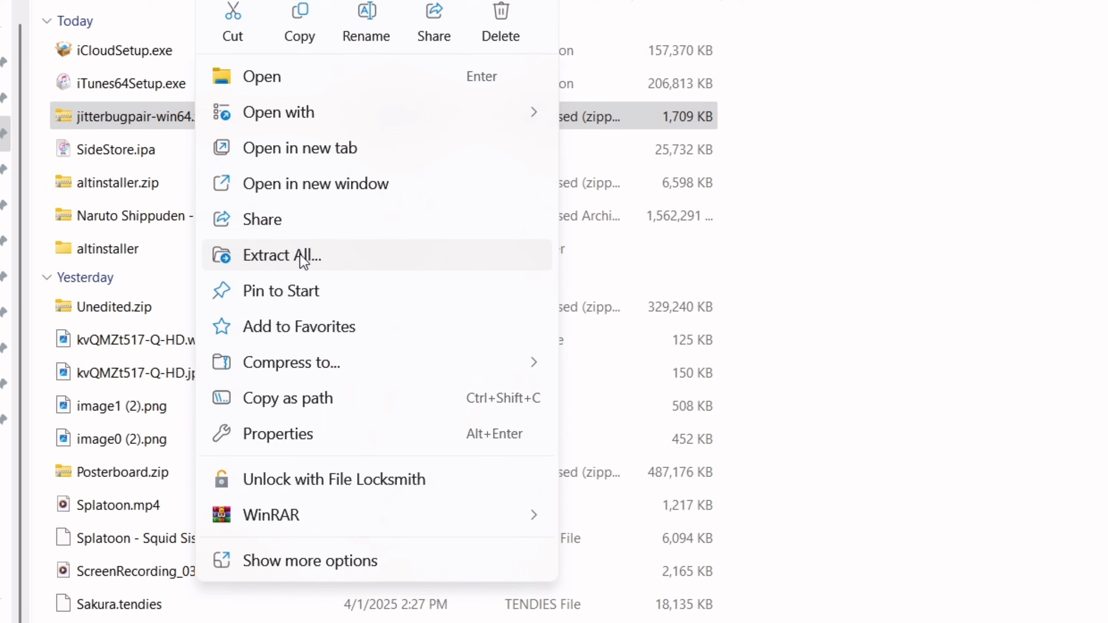
click(281, 255)
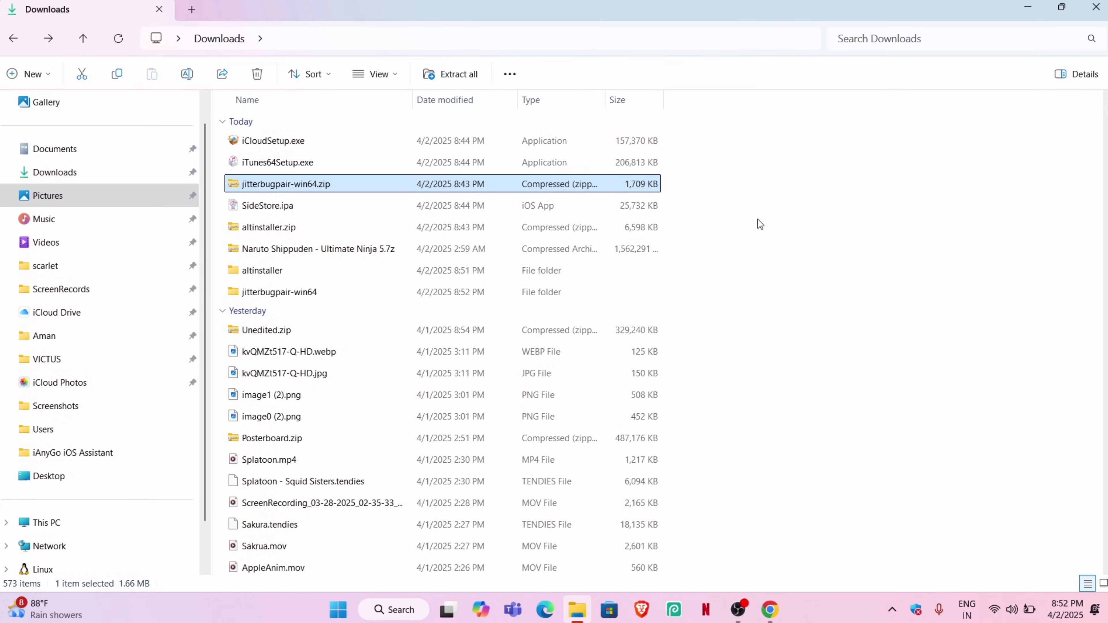
click(269, 227)
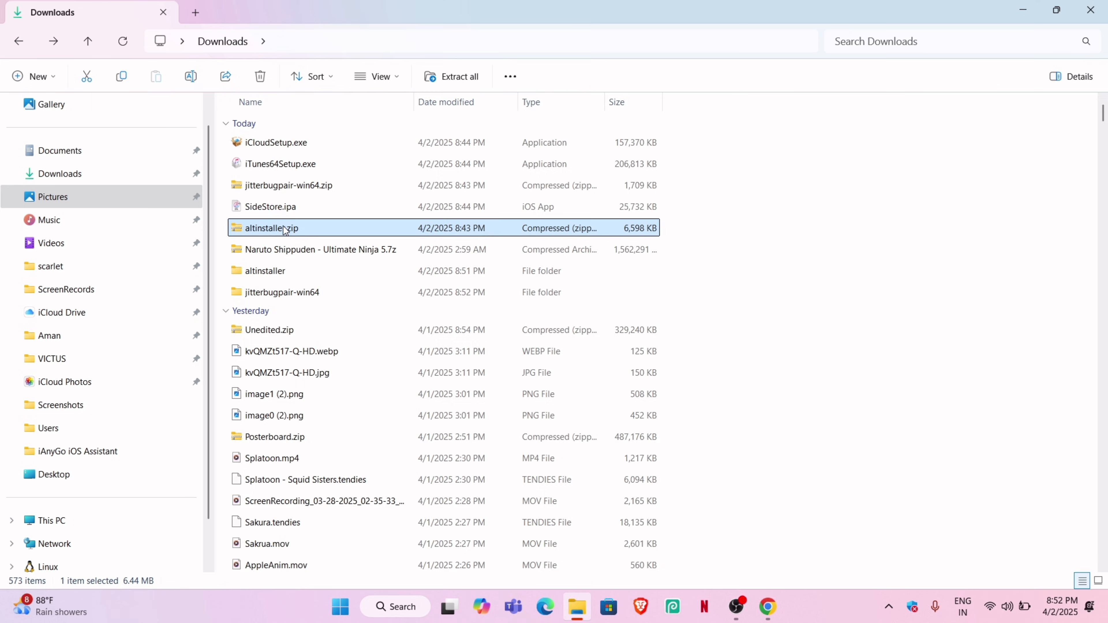
Run setup.exe from inside altinstaller.zip to start installing AltServer.
double_click(271, 228)
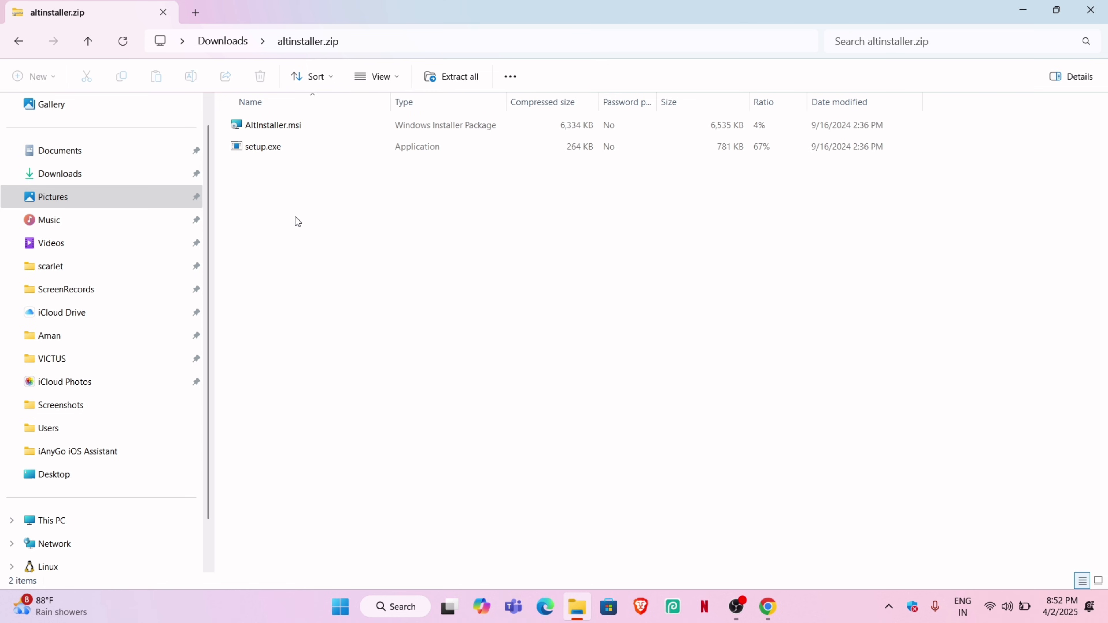
click(263, 147)
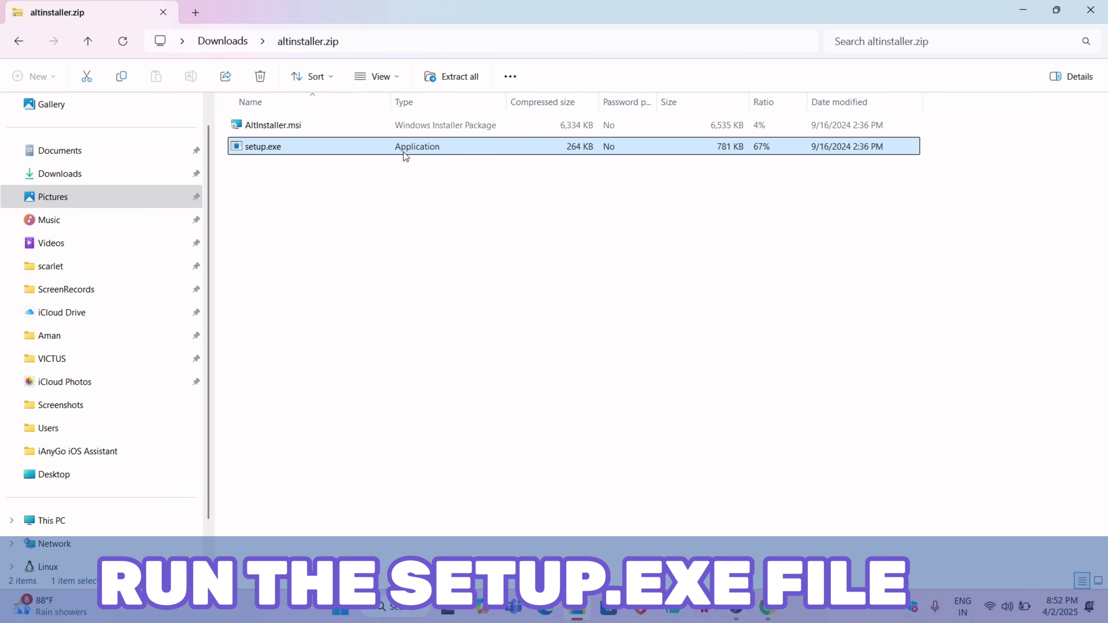
double_click(263, 147)
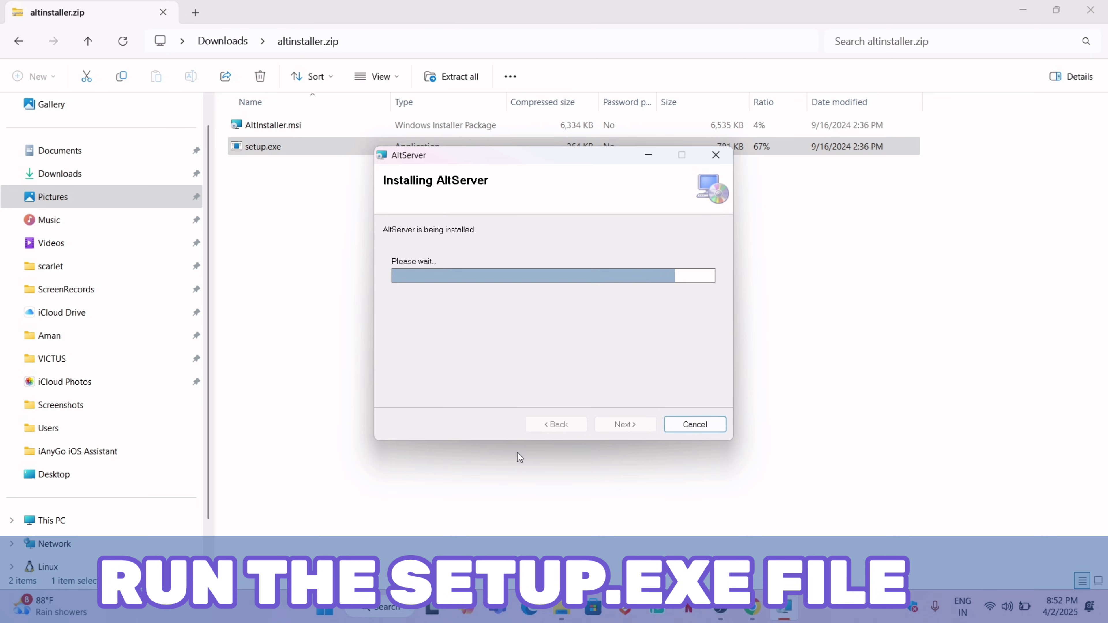